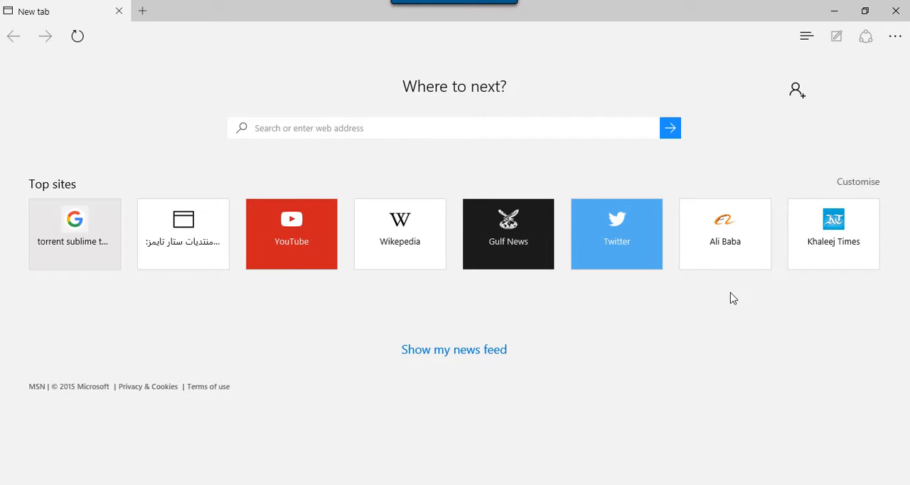
mouse_move(217, 51)
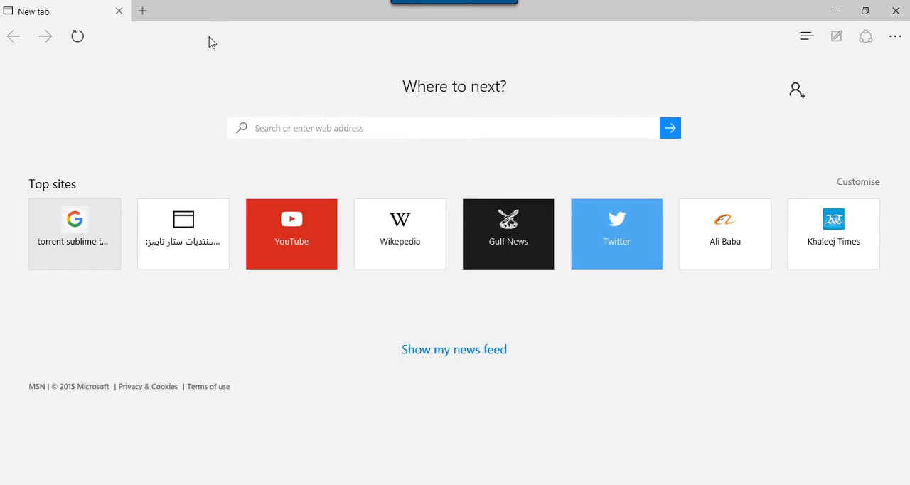
mouse_move(186, 38)
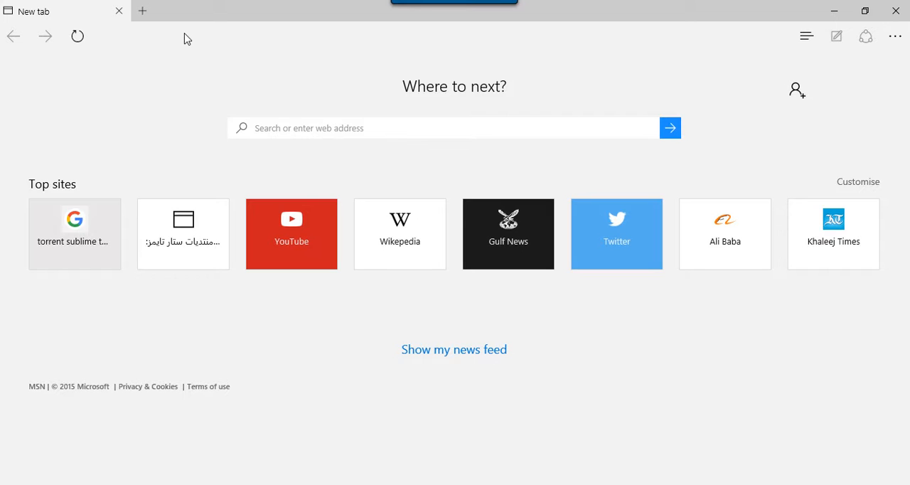
Paste the copied adf.ly download link into Edge's address bar and load it
click(441, 128)
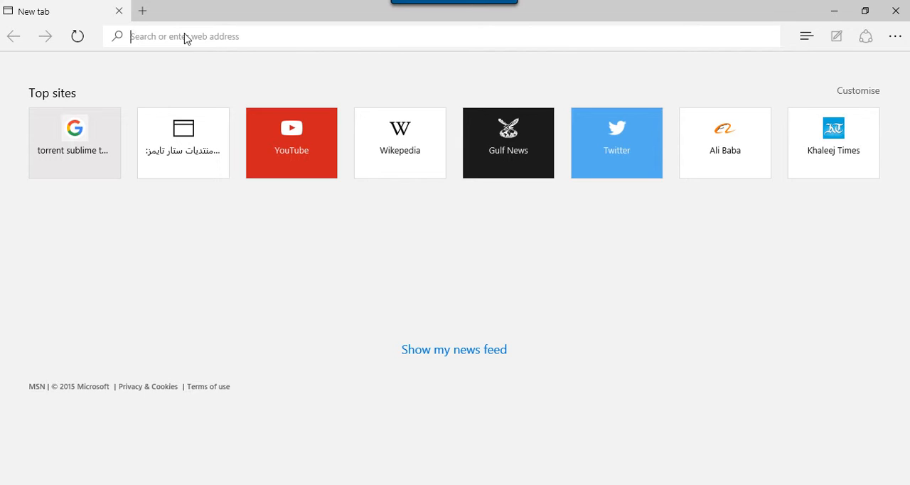
right_click(185, 37)
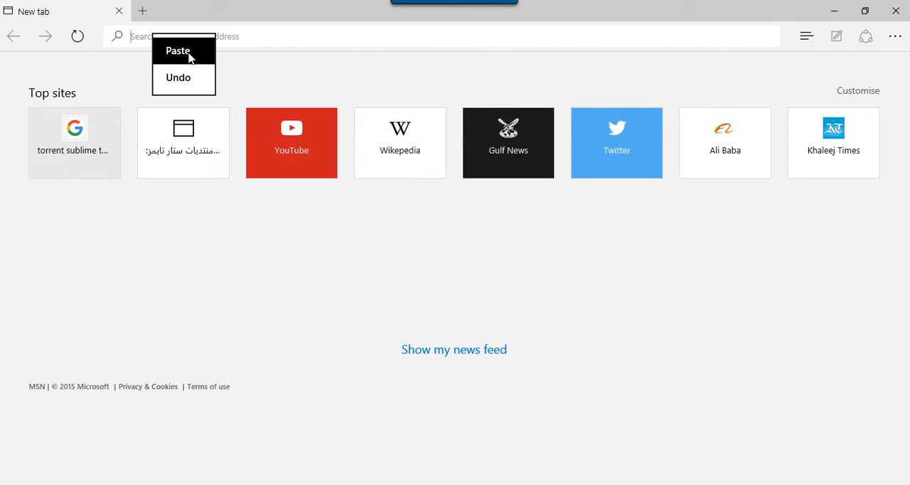
click(178, 50)
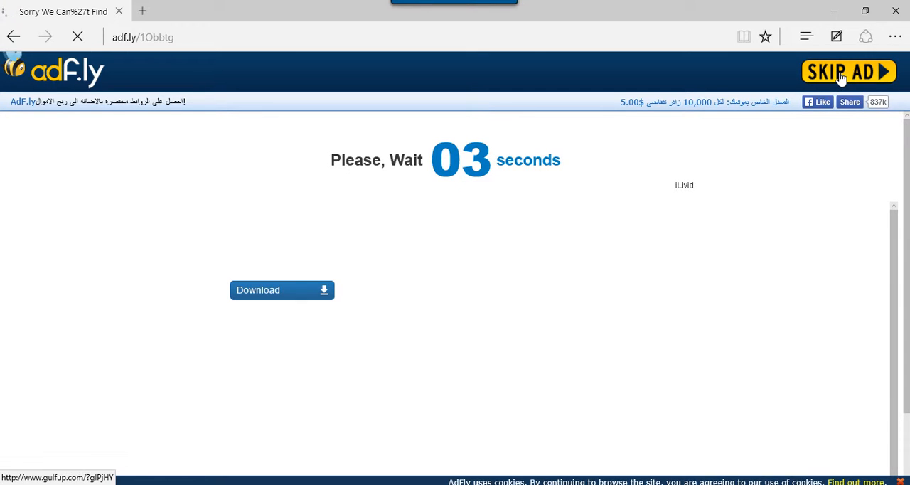
Skip the adf.ly ad and request the uTorrent PRO 3.4.3 archive from the gulfup page
click(847, 72)
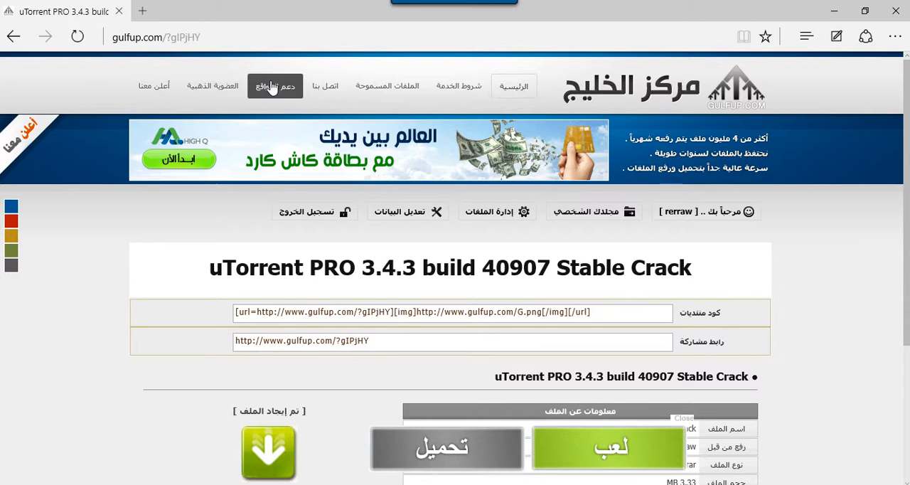
scroll(down, 3)
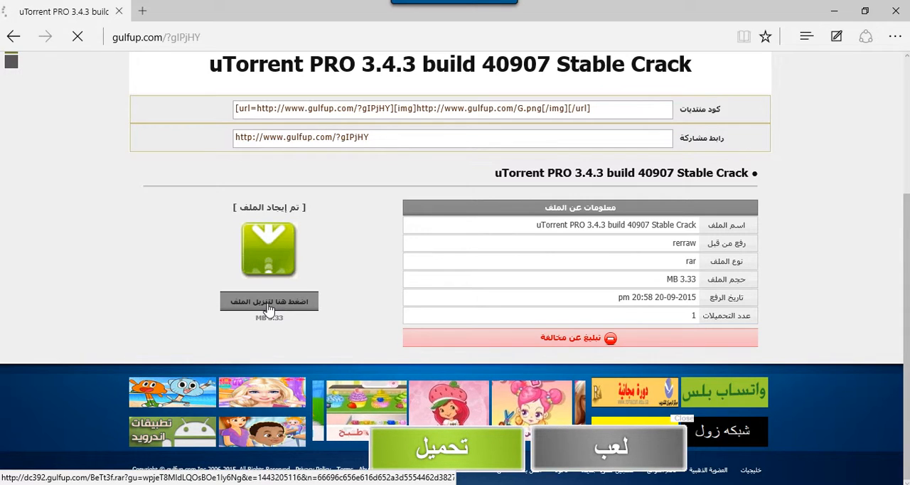
click(268, 302)
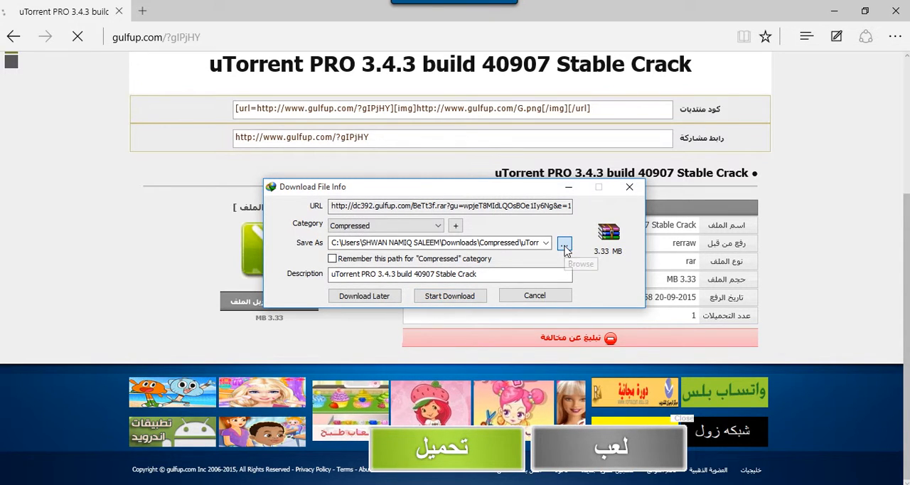
Download the 3.33 MB uTorrent PRO archive to the Desktop and dismiss the completion notice
click(563, 242)
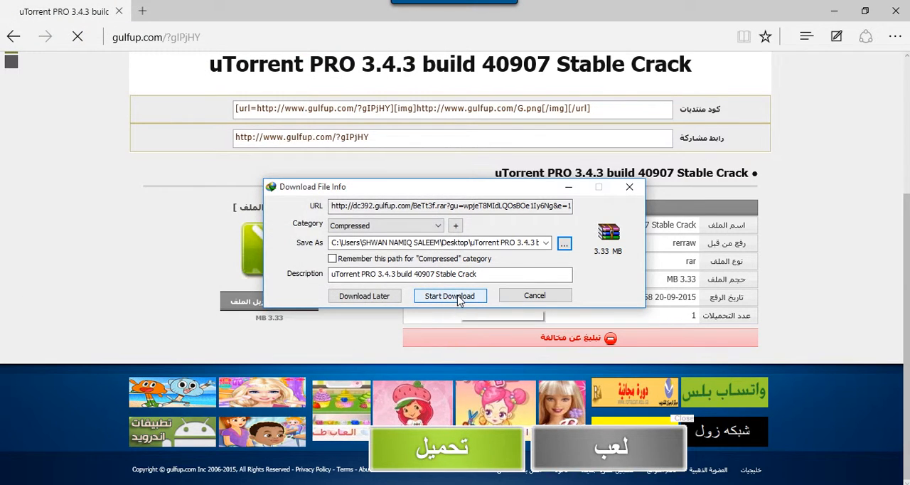
click(449, 296)
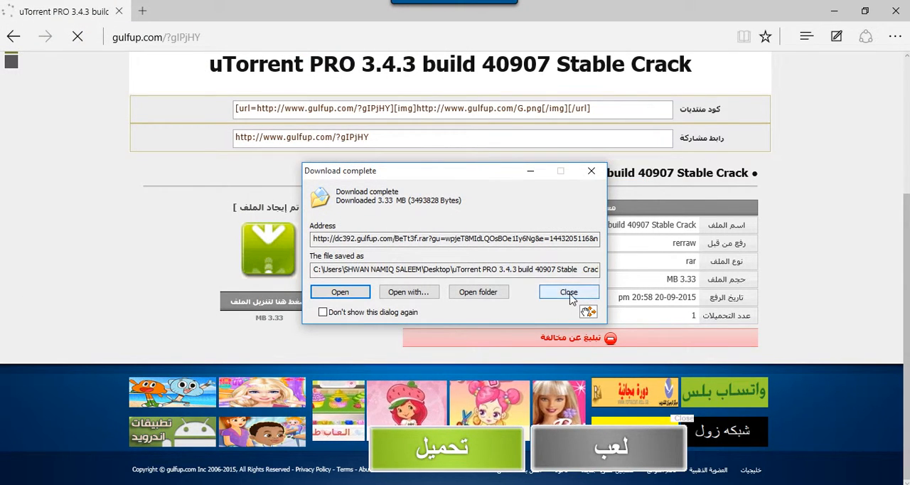
click(569, 293)
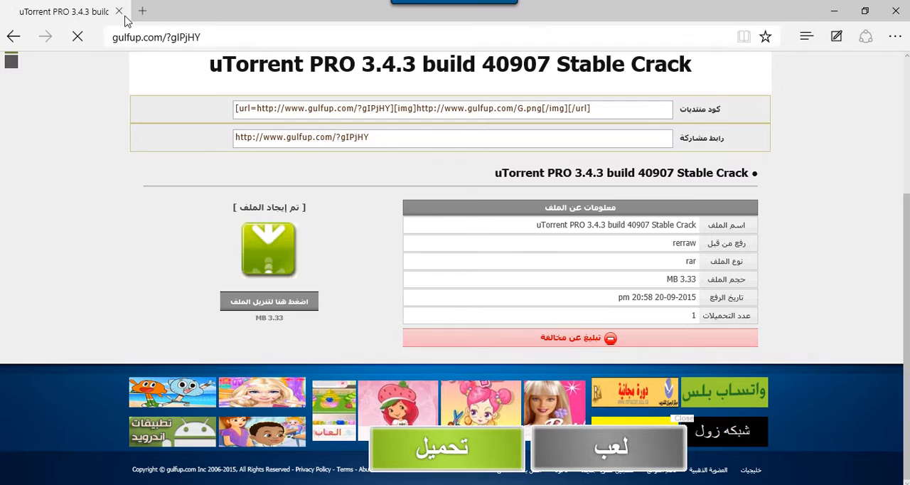
mouse_move(119, 11)
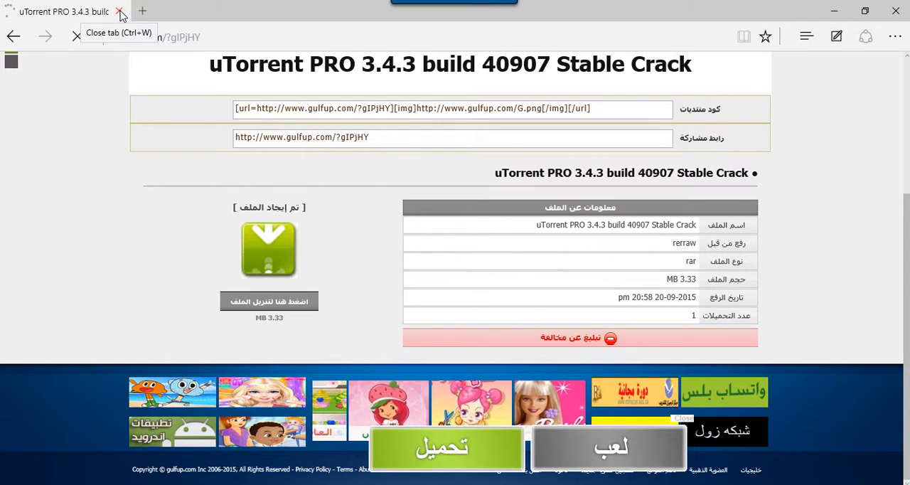
Close the gulfup page in Edge and show the list of available networks
click(119, 11)
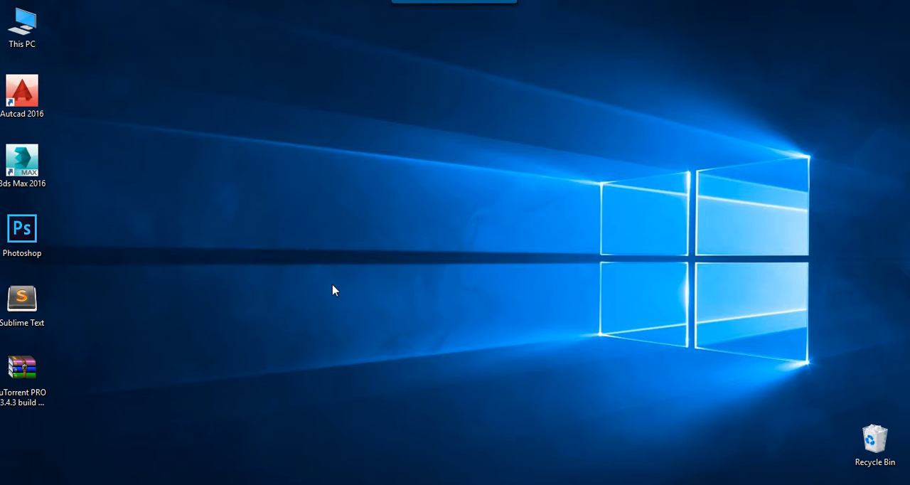
click(22, 368)
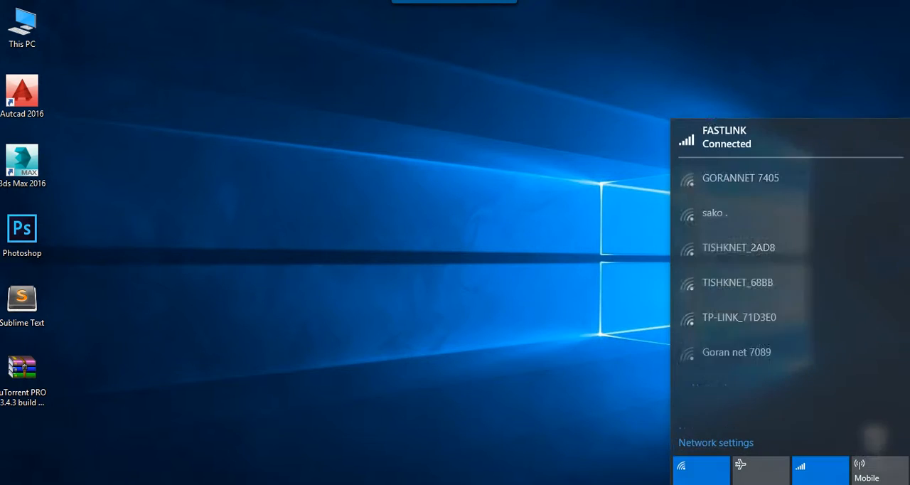
Disconnect the FASTLINK mobile connection from its Windows Settings page
click(715, 443)
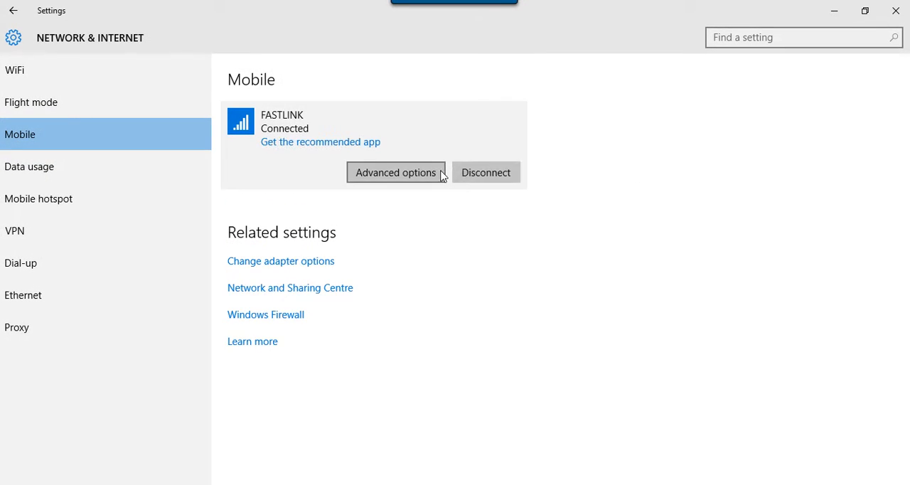
click(486, 172)
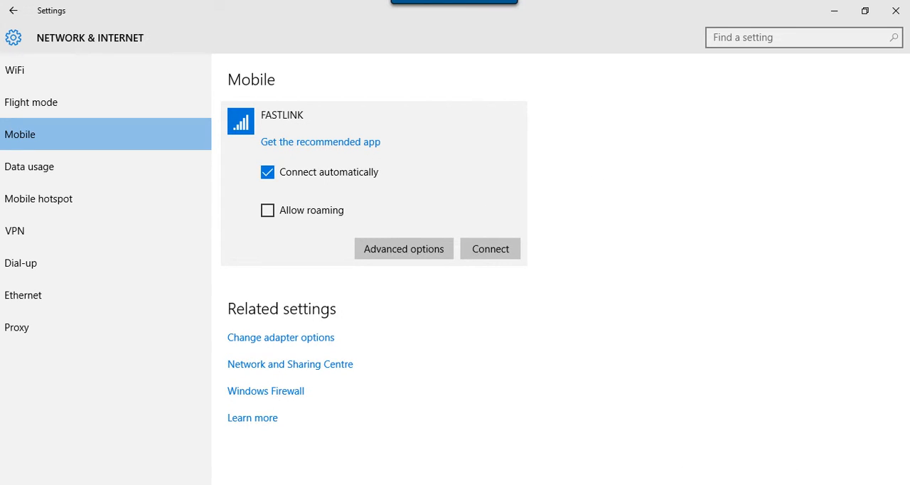
mouse_move(805, 372)
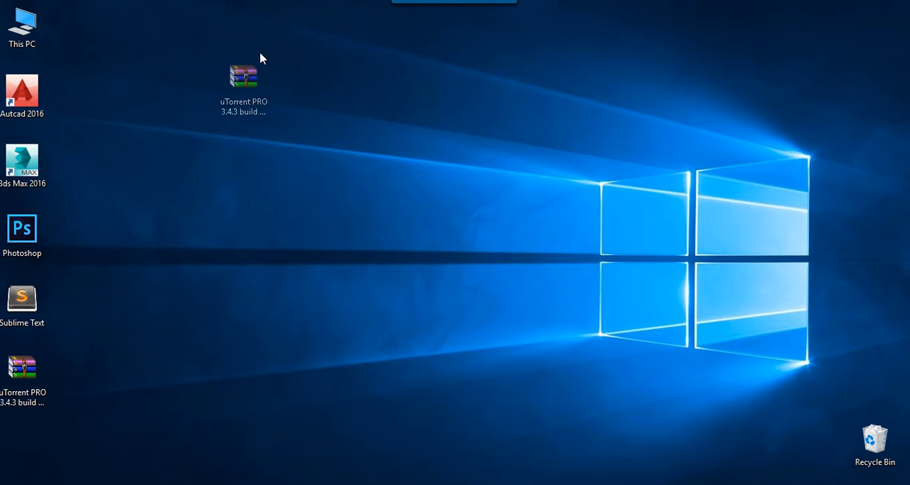
Extract the uTorrent PRO archive to the desktop, remove the archive and centre the extracted folder
right_click(244, 74)
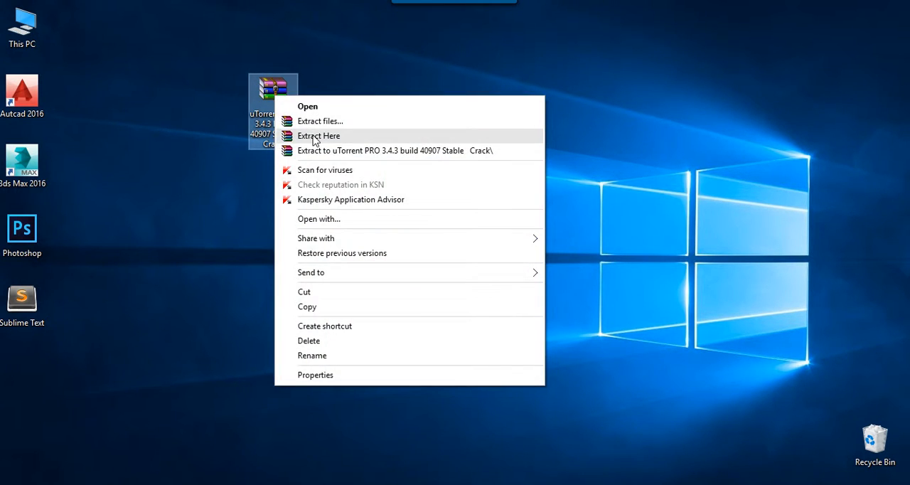
click(318, 135)
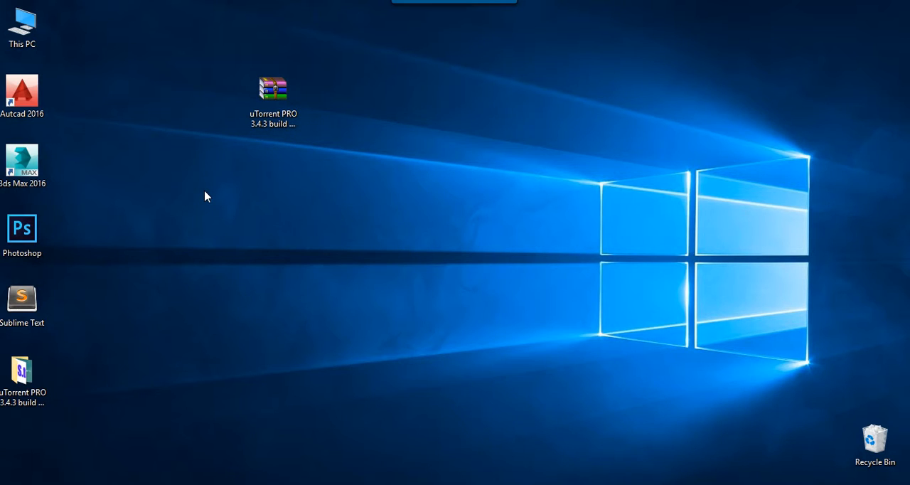
right_click(273, 88)
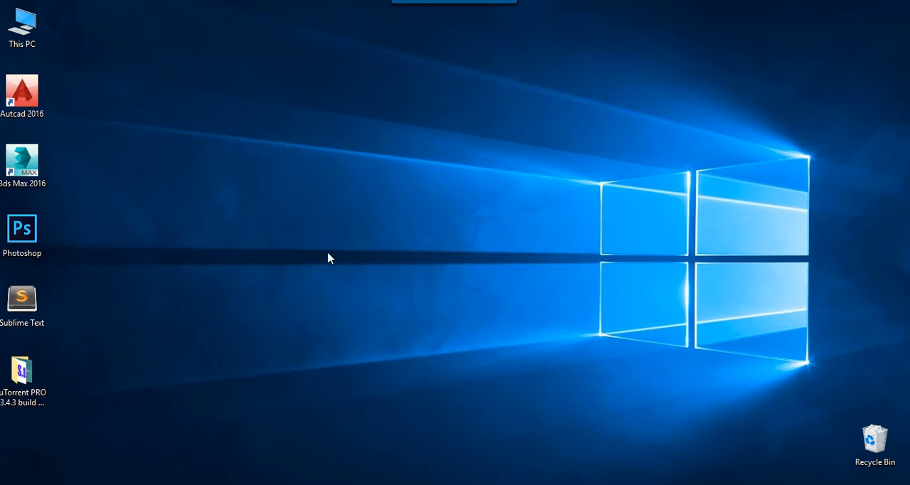
drag(23, 373, 373, 182)
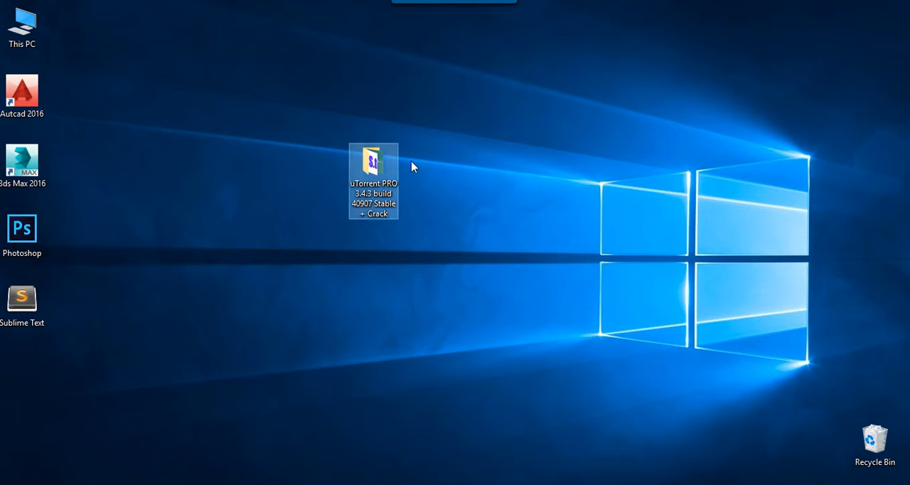
Enter the extracted folder's Setup subfolder and select its uTorrent installer
double_click(372, 169)
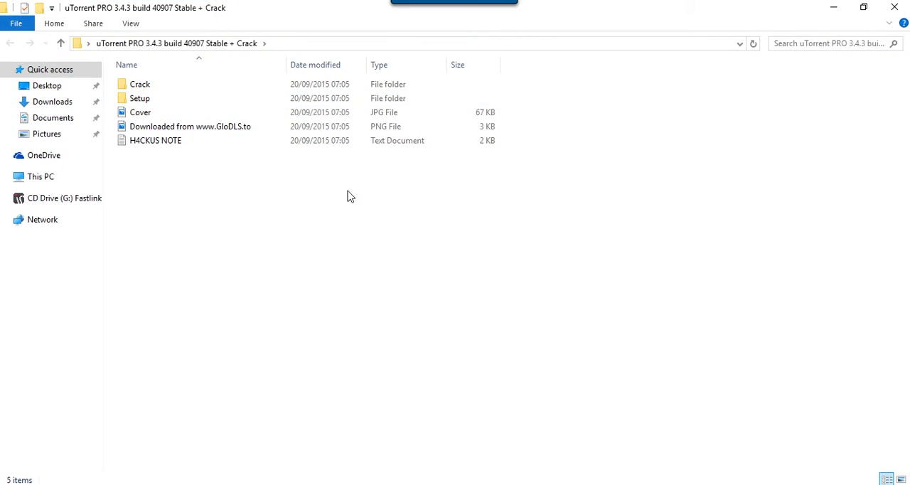
mouse_move(139, 99)
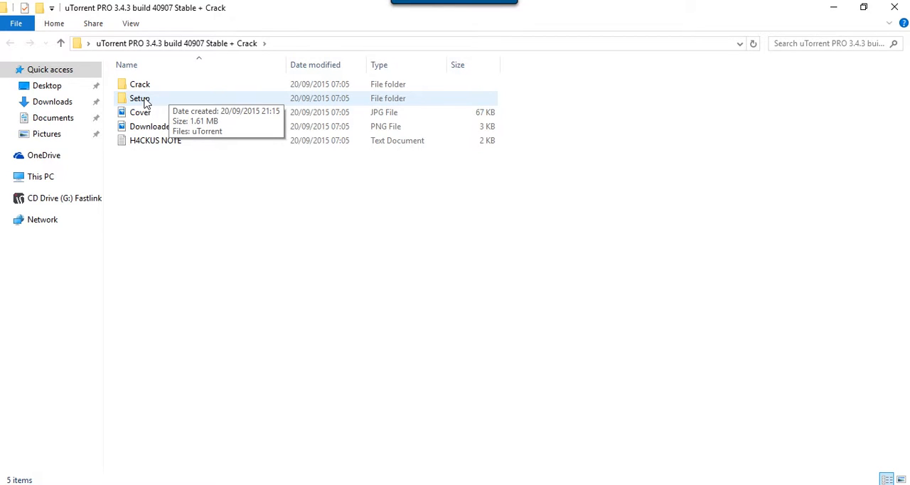
double_click(140, 98)
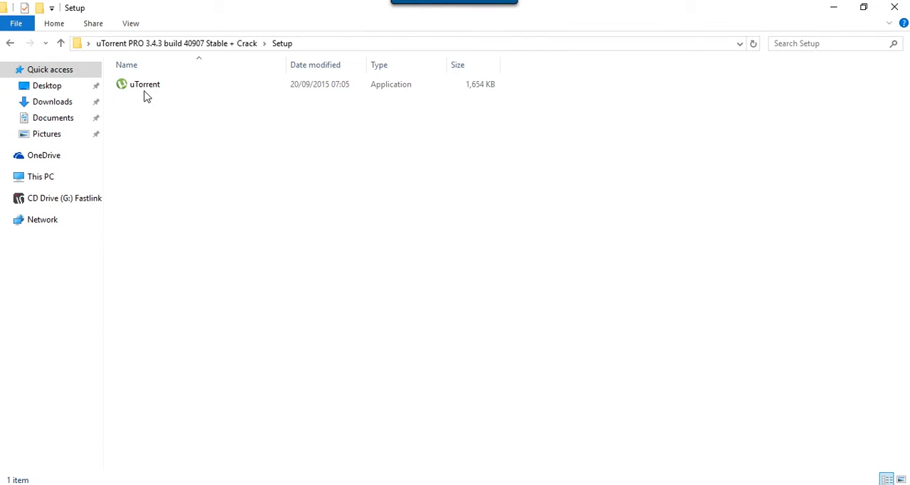
click(146, 84)
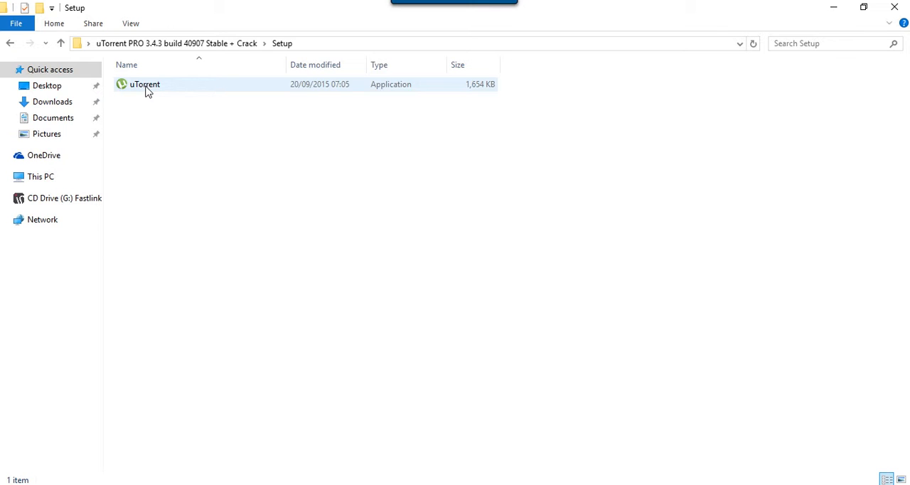
click(145, 84)
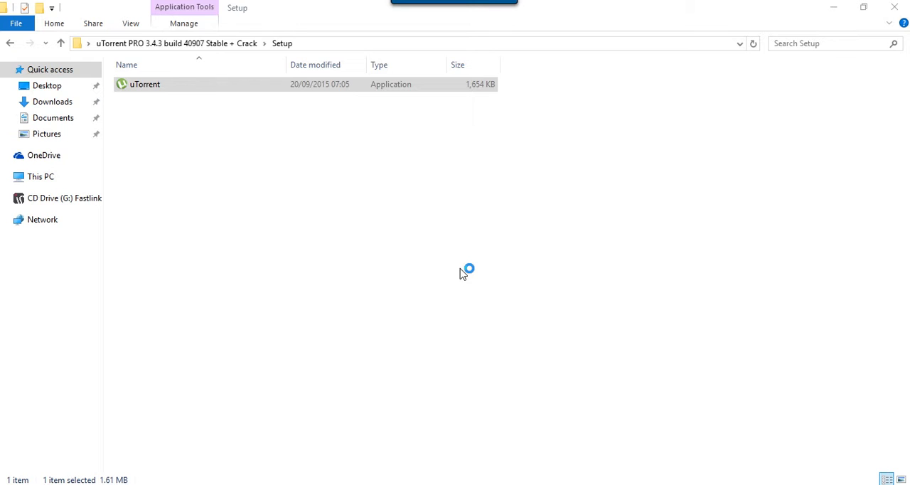
Run uTorrent Setup through Welcome, Warning and Install Options with all defaults kept, and finish
double_click(145, 84)
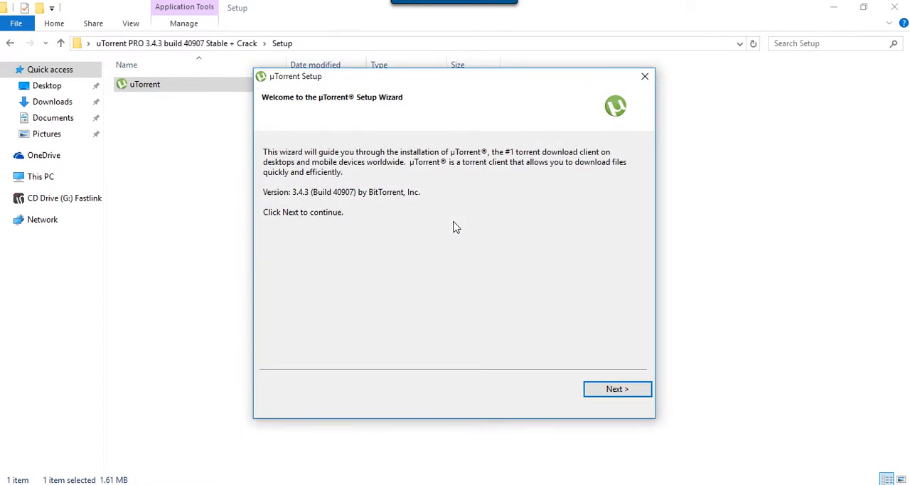
click(617, 390)
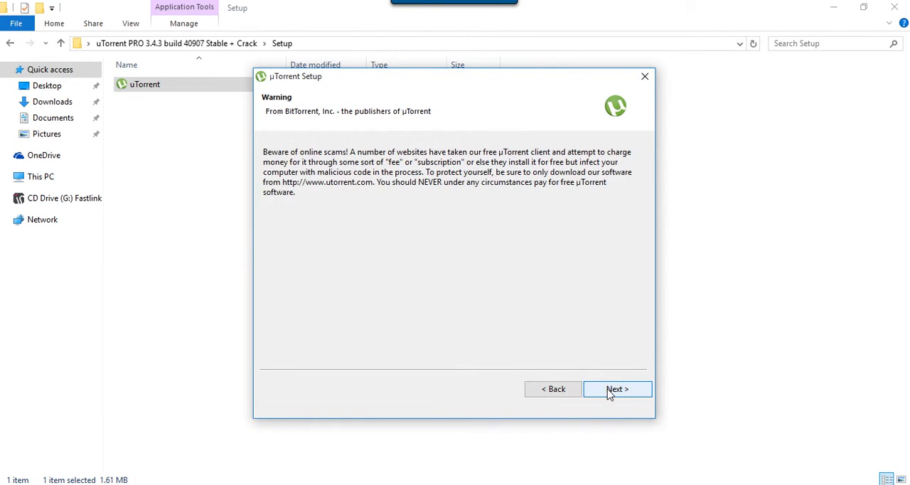
click(617, 389)
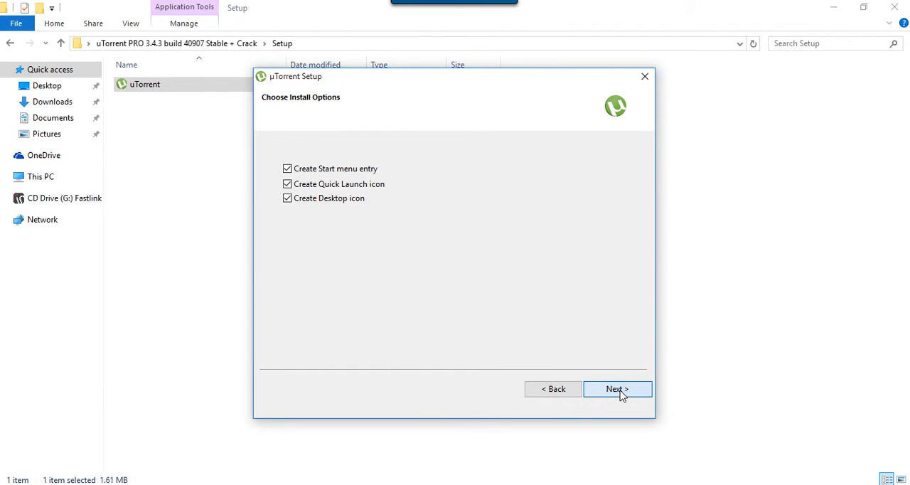
click(617, 389)
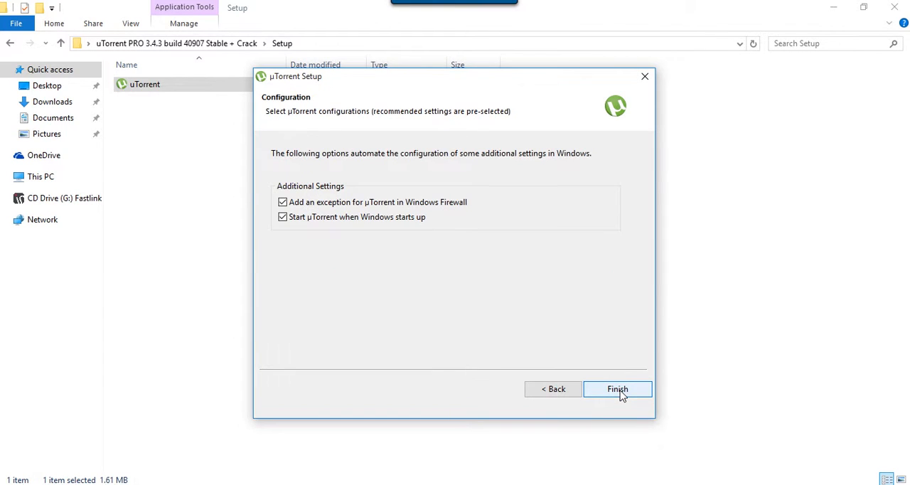
click(617, 390)
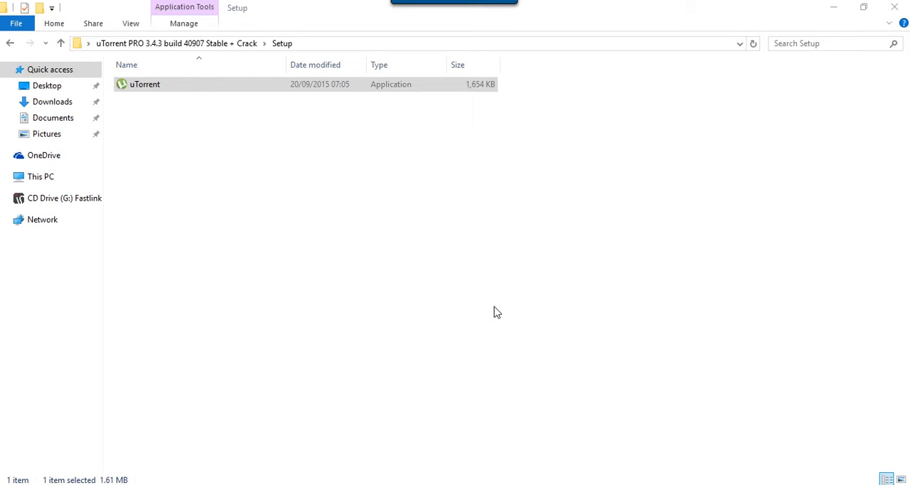
Launch the installed uTorrent 3.4.3 client to its empty main window
double_click(145, 83)
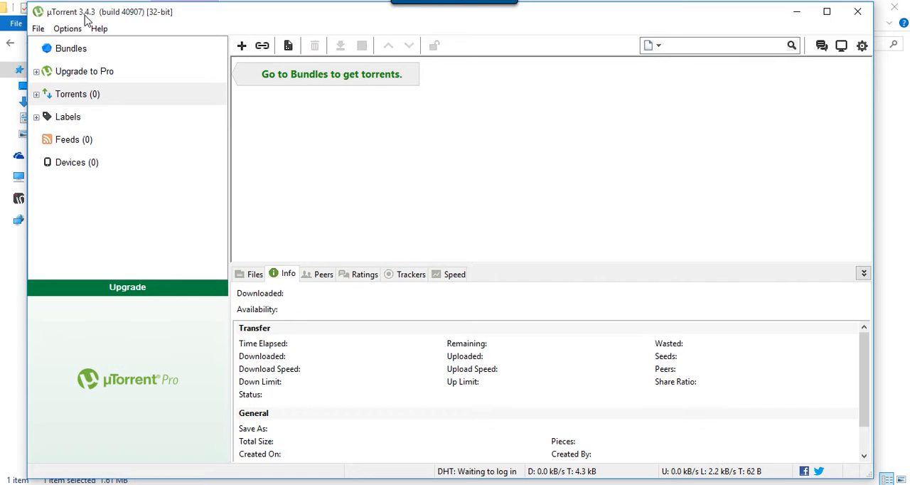
mouse_move(94, 23)
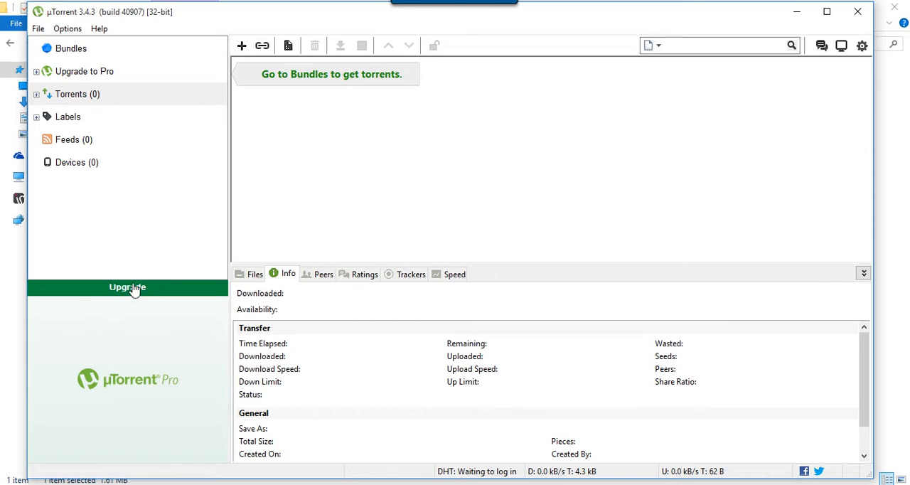
mouse_move(125, 301)
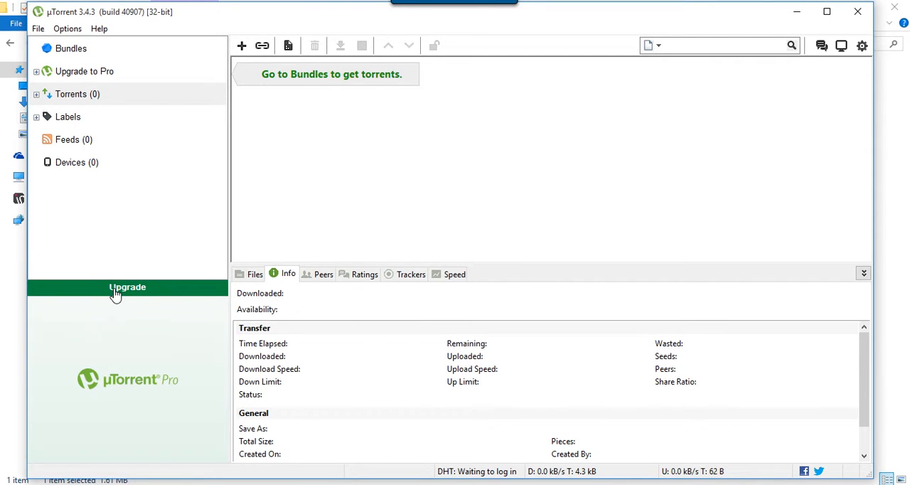
mouse_move(140, 288)
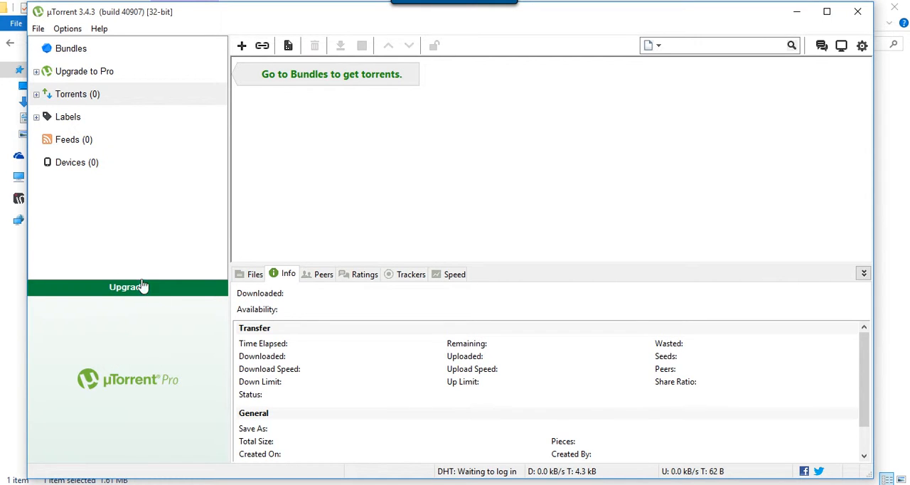
mouse_move(495, 128)
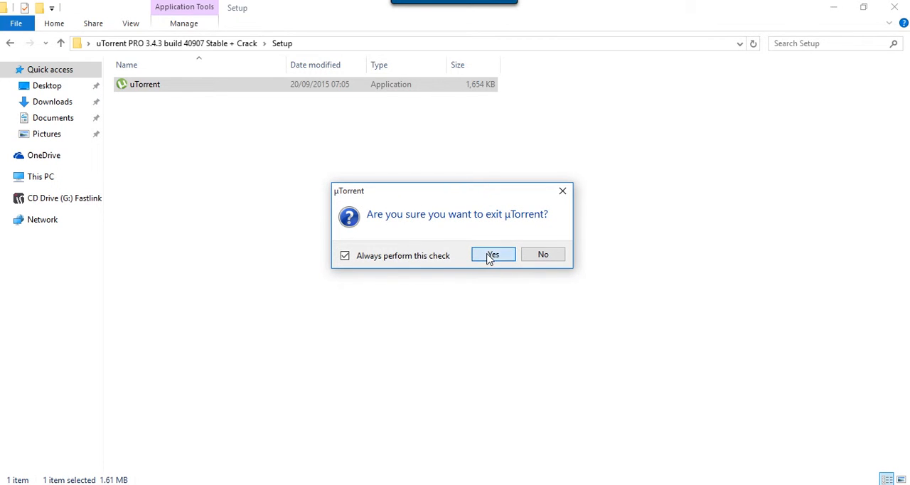
Confirm exiting uTorrent and move its desktop shortcut beside the uTorrent PRO folder
click(492, 253)
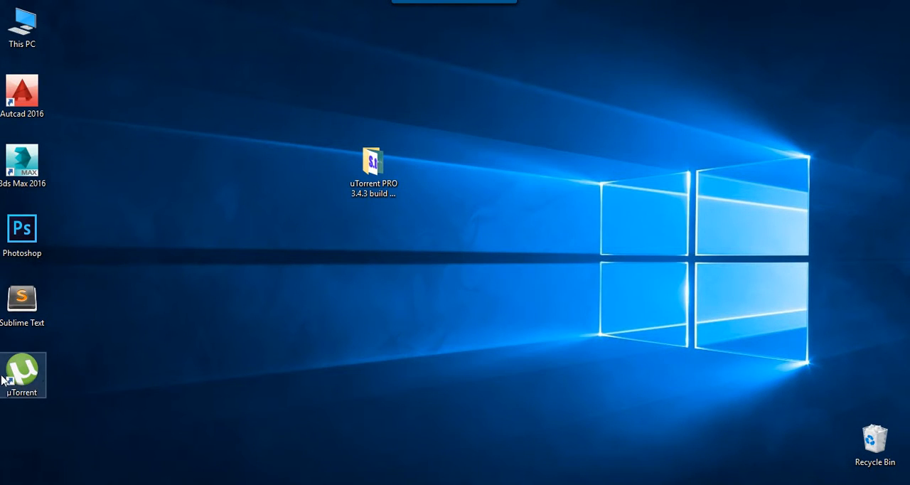
drag(22, 376, 222, 165)
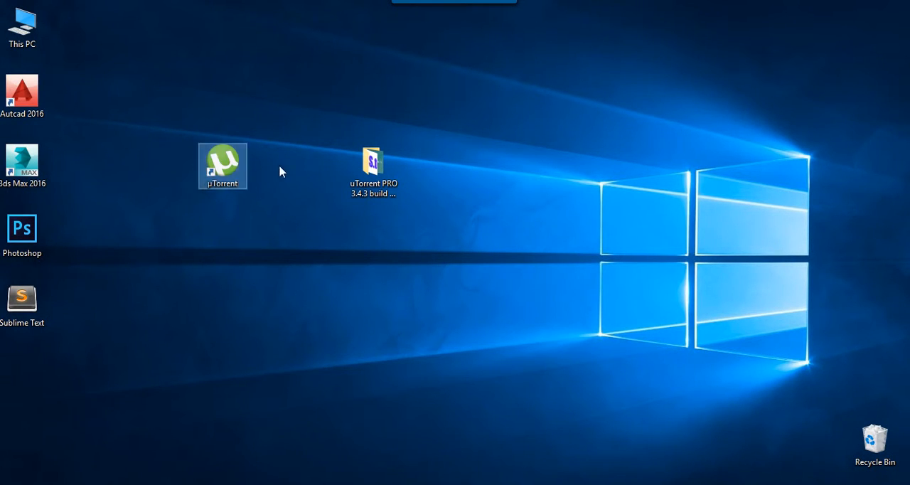
mouse_move(226, 165)
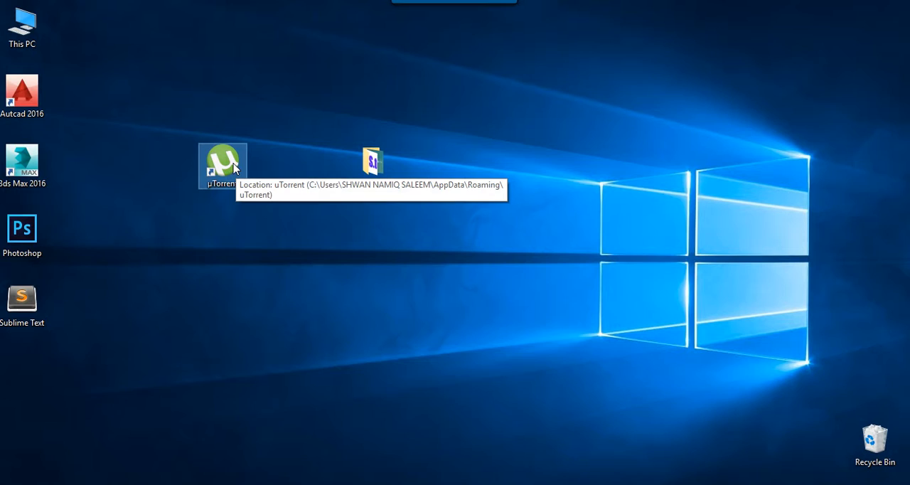
Check the uTorrent shortcut's Properties and Open File Location, then close Properties
right_click(222, 165)
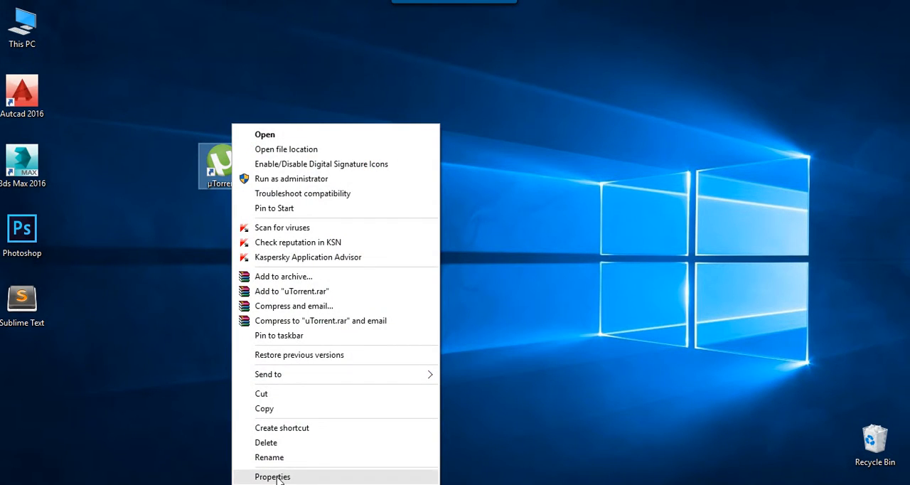
click(273, 477)
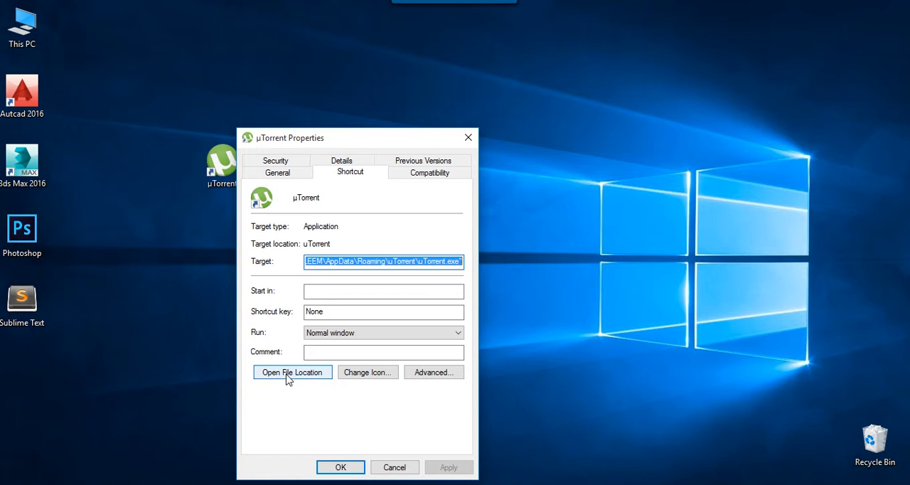
click(293, 373)
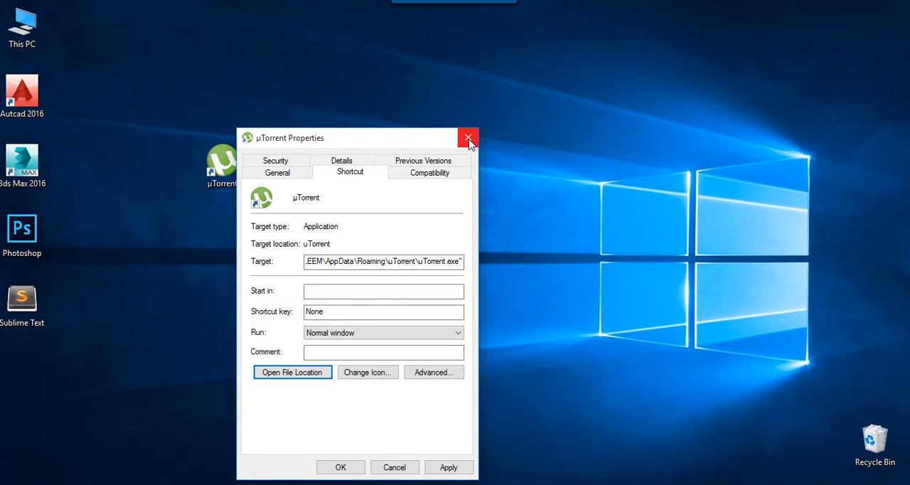
click(467, 138)
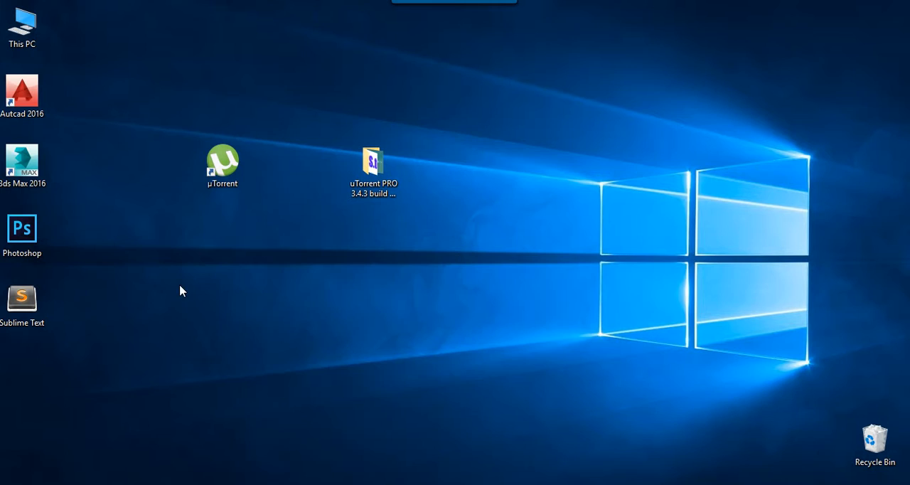
mouse_move(438, 165)
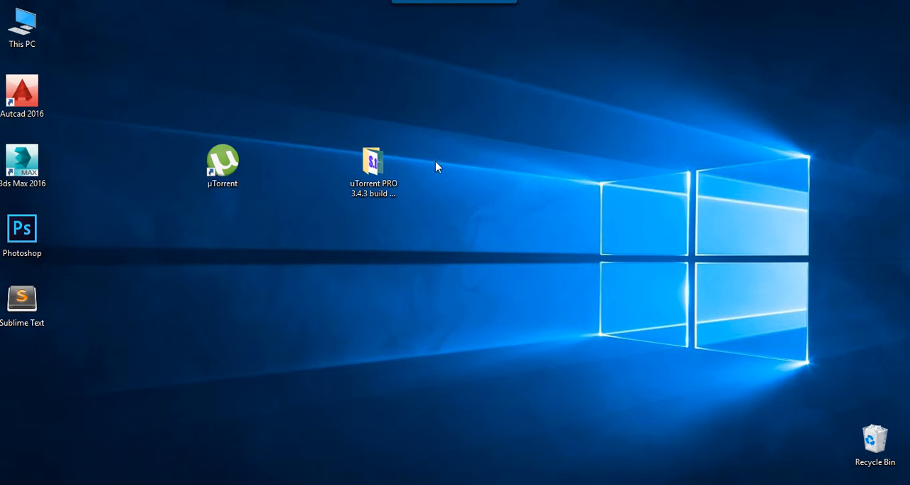
Copy the cracked uTorrent application from the Crack folder and go to AppData\Roaming\uTorrent
double_click(373, 160)
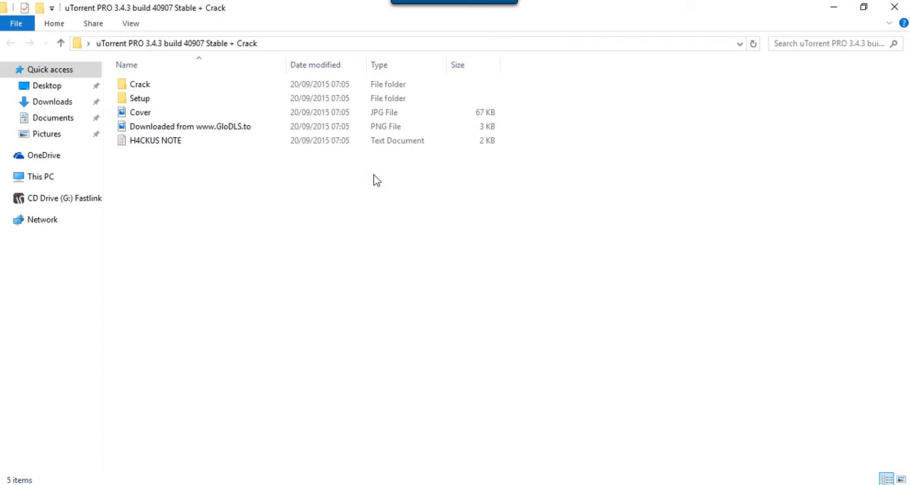
mouse_move(149, 98)
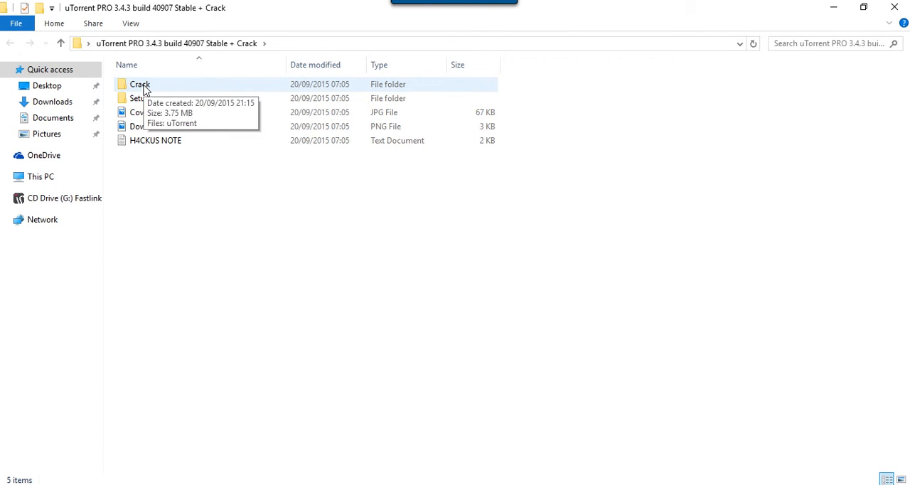
double_click(139, 84)
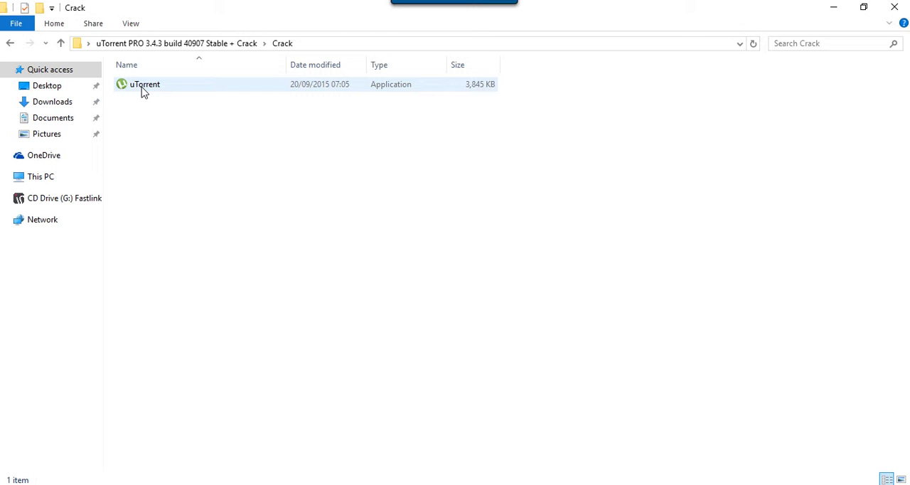
right_click(145, 84)
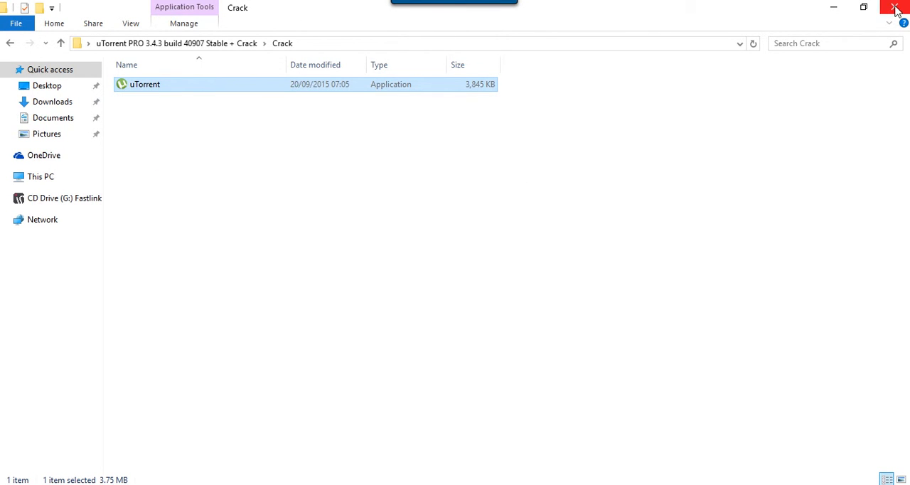
click(896, 9)
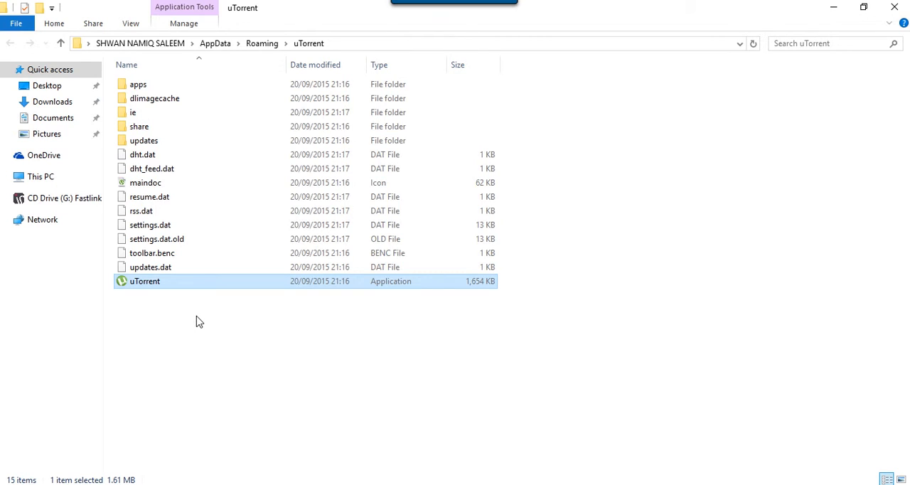
Paste the cracked uTorrent.exe into the AppData uTorrent folder, replacing the existing 3,845 KB file
right_click(199, 322)
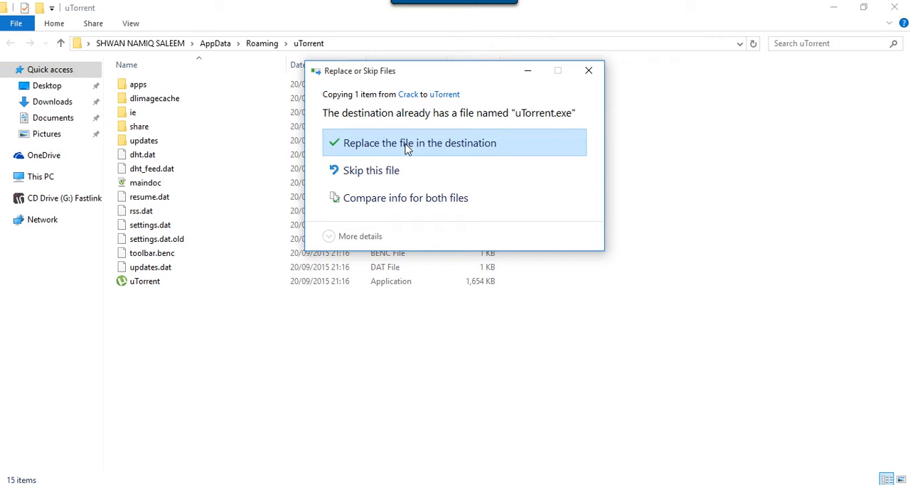
click(418, 143)
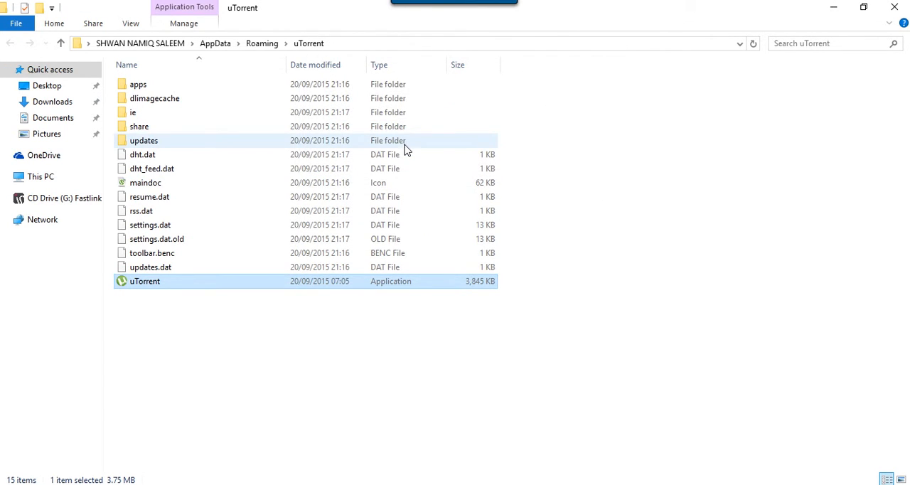
mouse_move(145, 284)
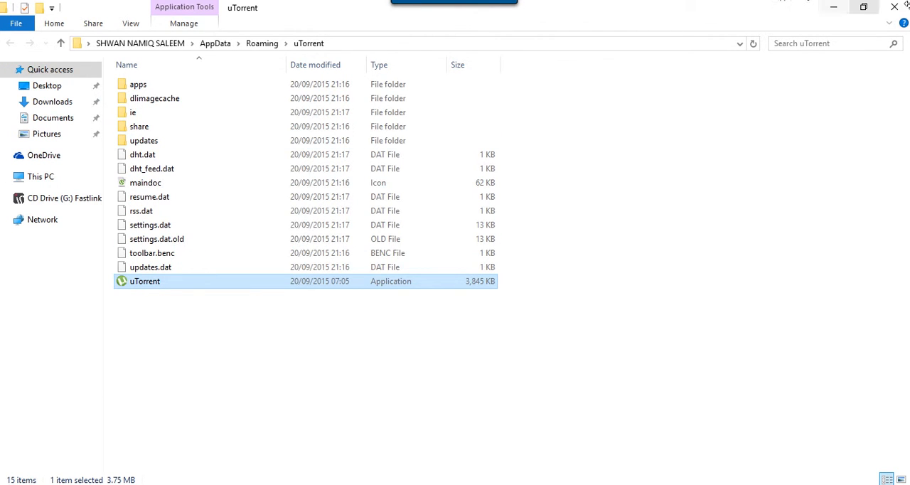
Launch the replaced uTorrent as uTorrentPro 3.4.3 and bring up Preferences on the General page
double_click(145, 281)
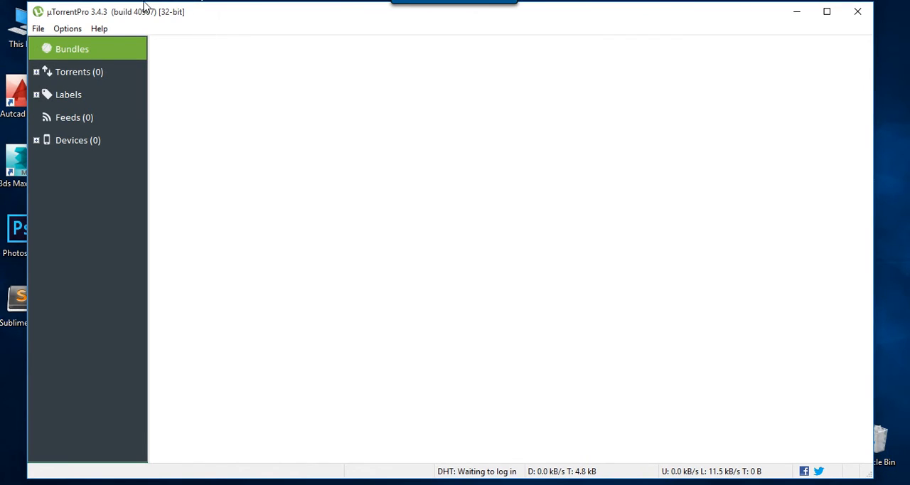
mouse_move(85, 19)
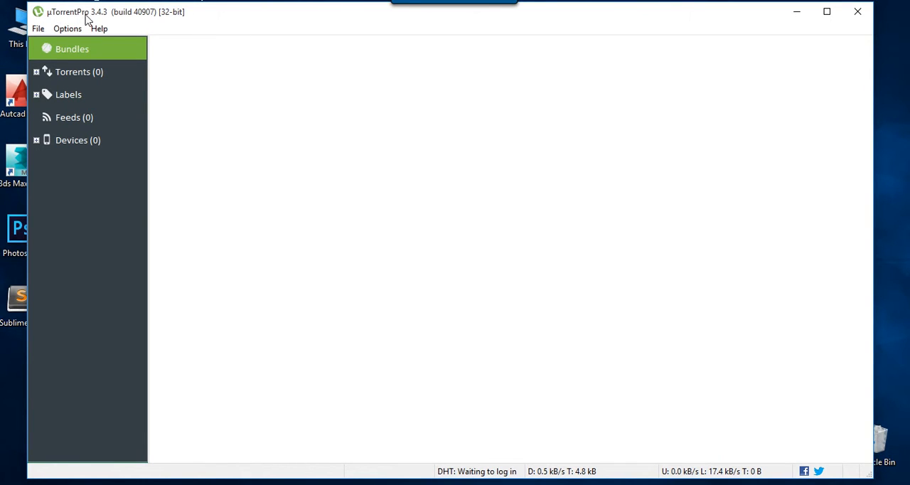
mouse_move(111, 27)
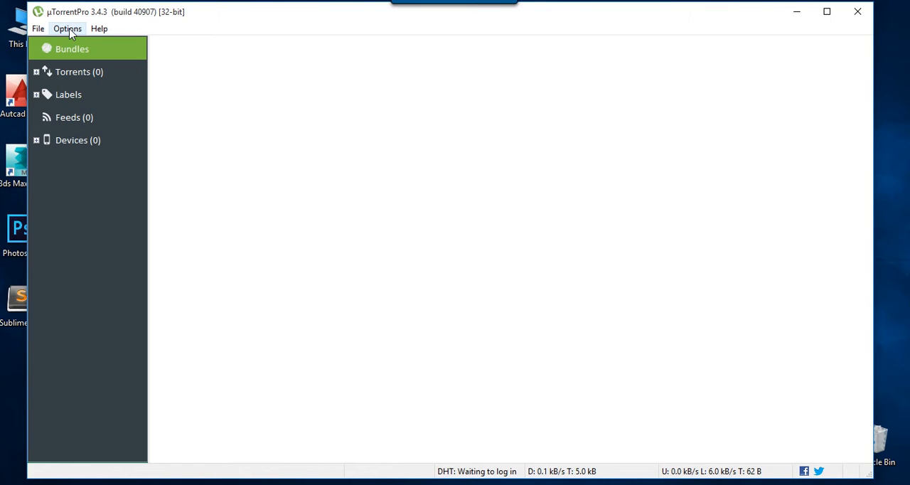
click(67, 28)
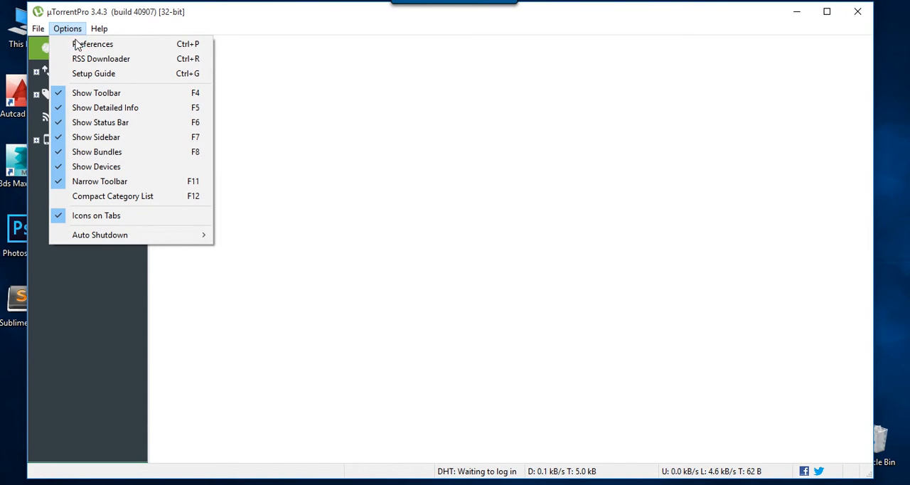
mouse_move(93, 44)
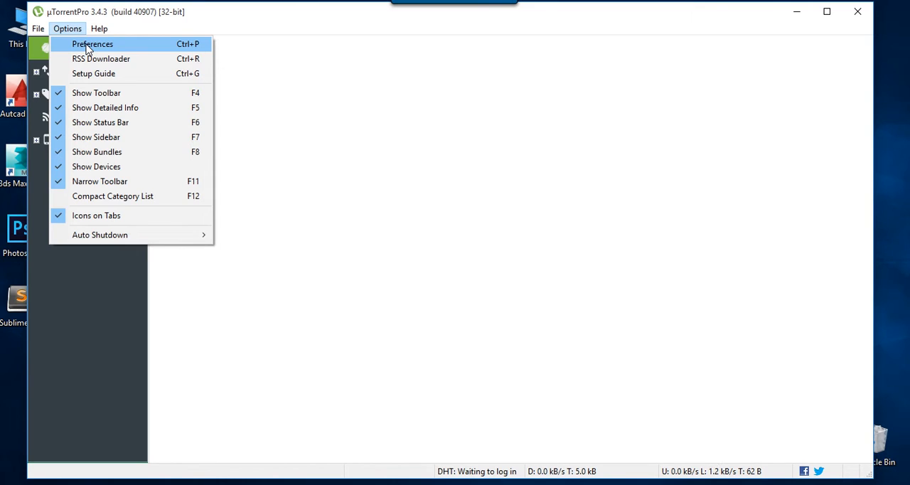
mouse_move(67, 35)
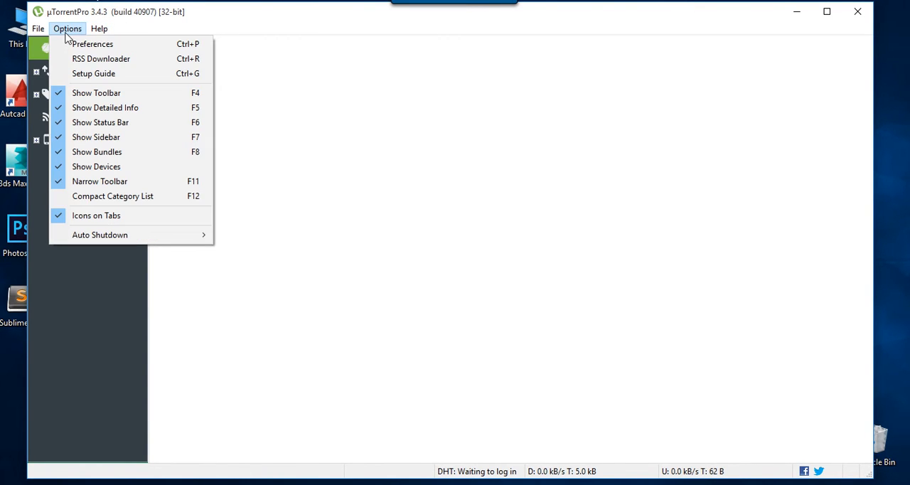
mouse_move(91, 45)
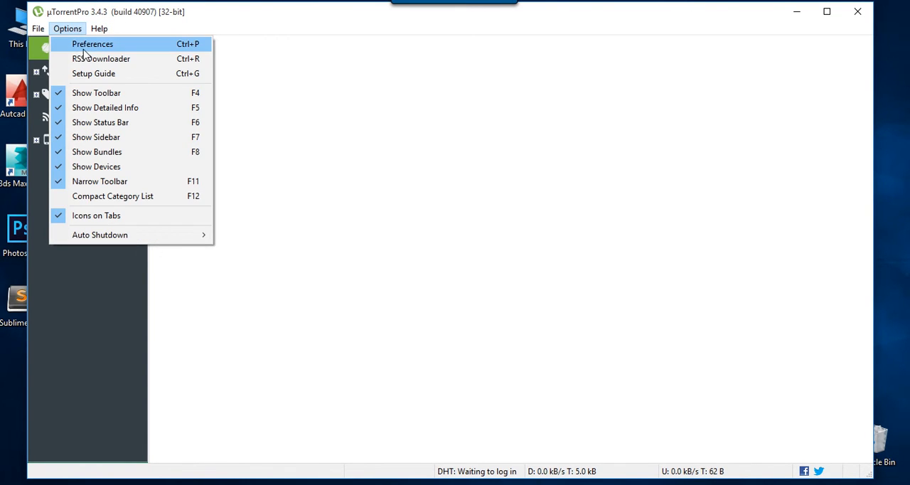
mouse_move(79, 49)
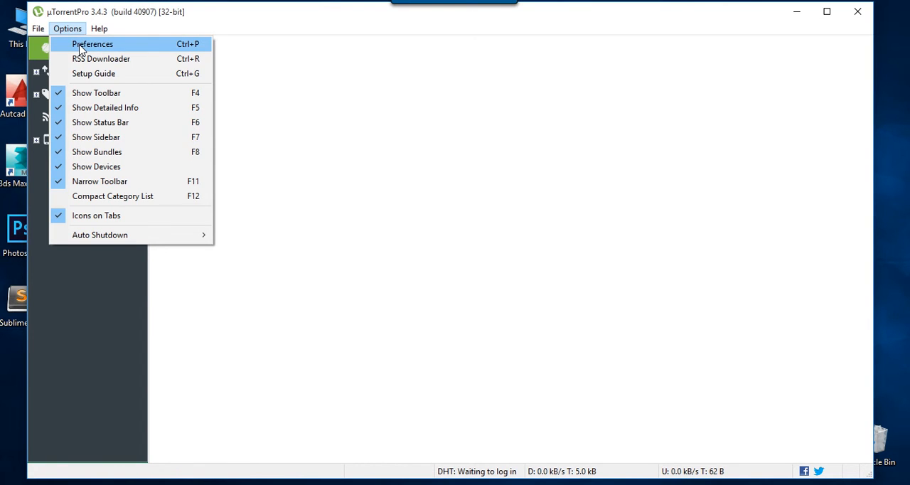
click(93, 44)
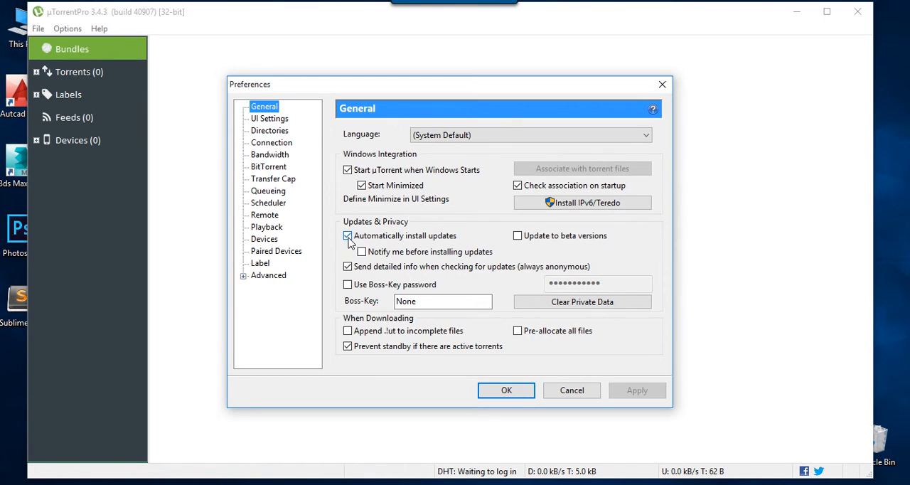
Uncheck 'Automatically install updates' in General preferences and confirm with OK
click(347, 236)
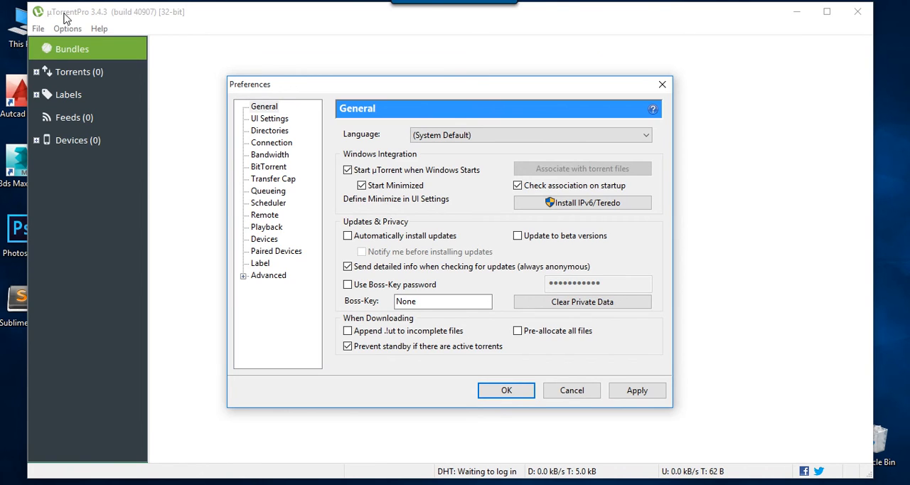
mouse_move(80, 20)
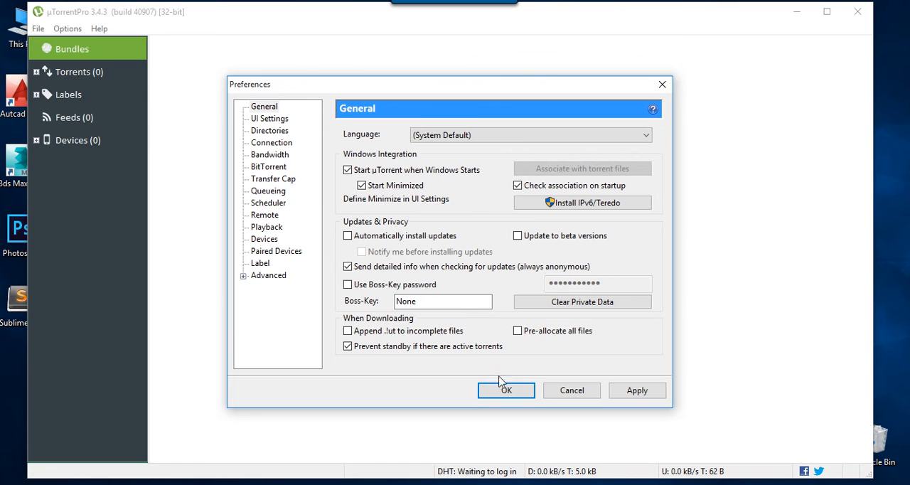
click(506, 390)
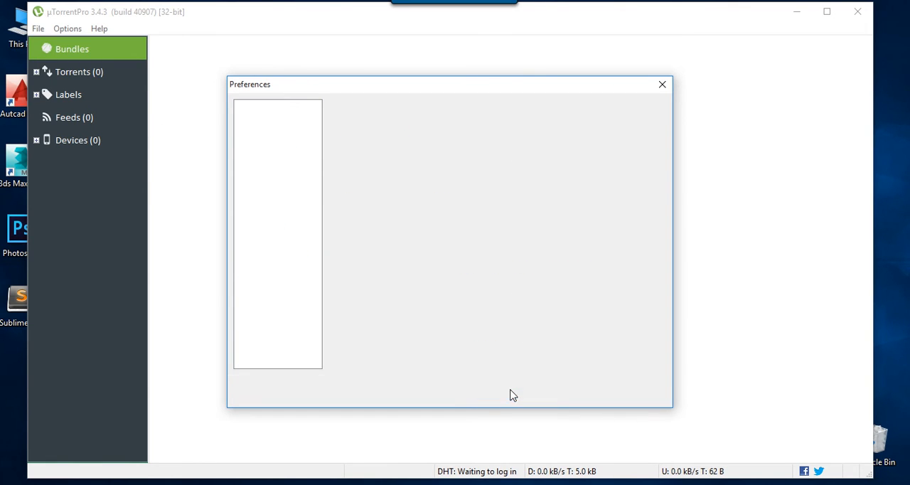
click(662, 84)
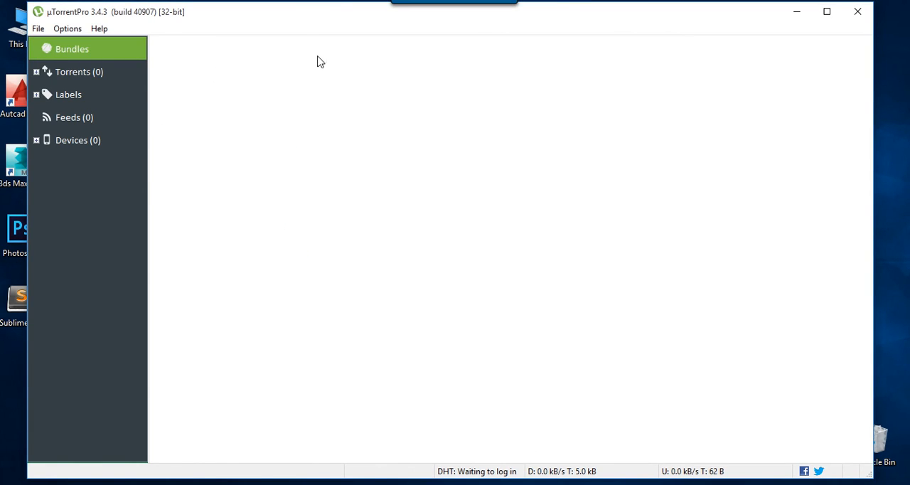
mouse_move(65, 23)
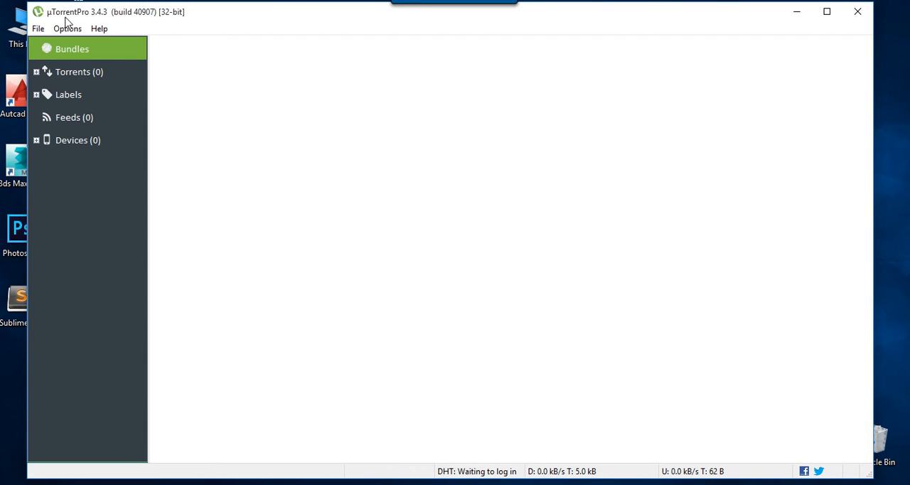
mouse_move(586, 91)
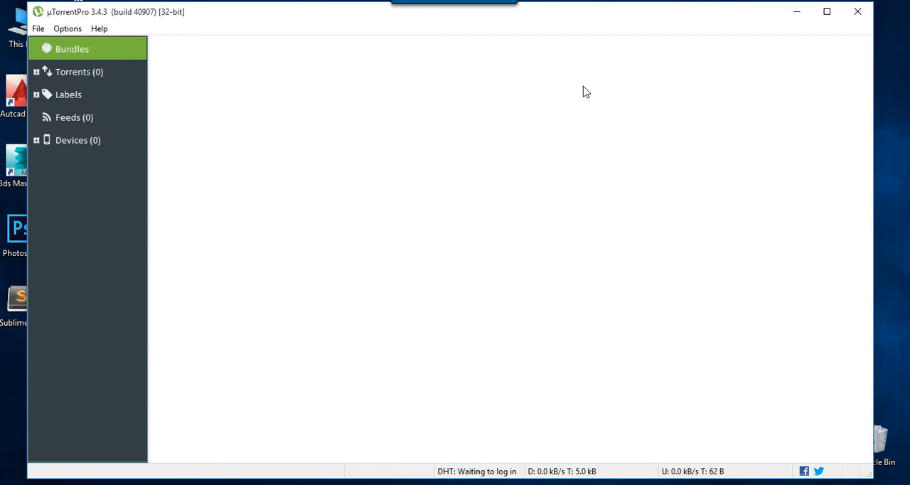